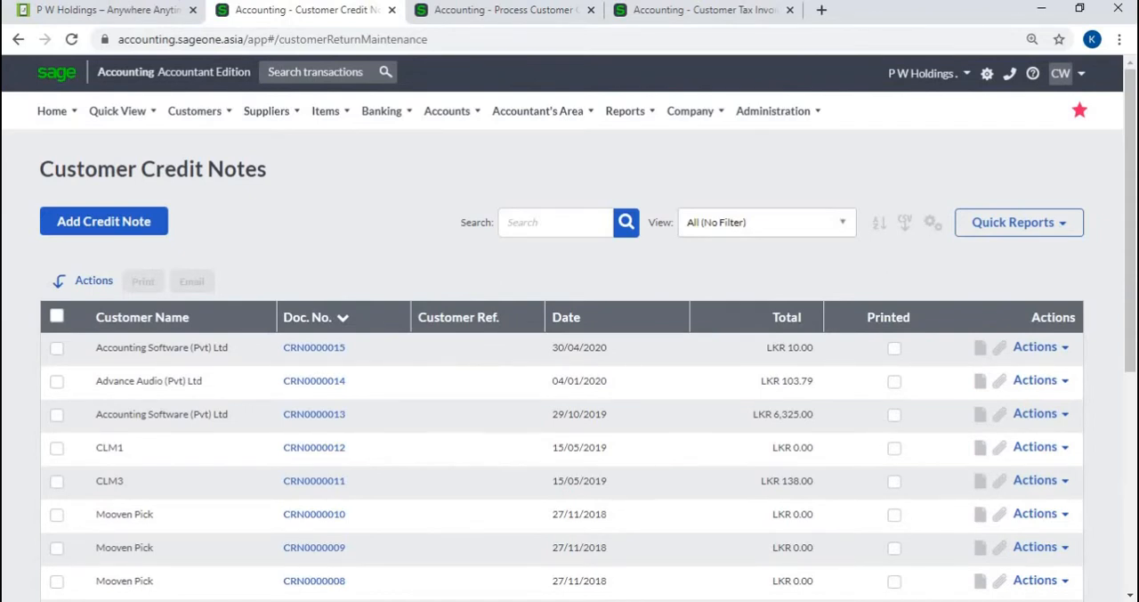
From the customer credit notes list, add a credit note for Accounting Software (Pvt) Ltd from invoice DI0074.
{"action": "left_click", "coordinate": [194, 111]}
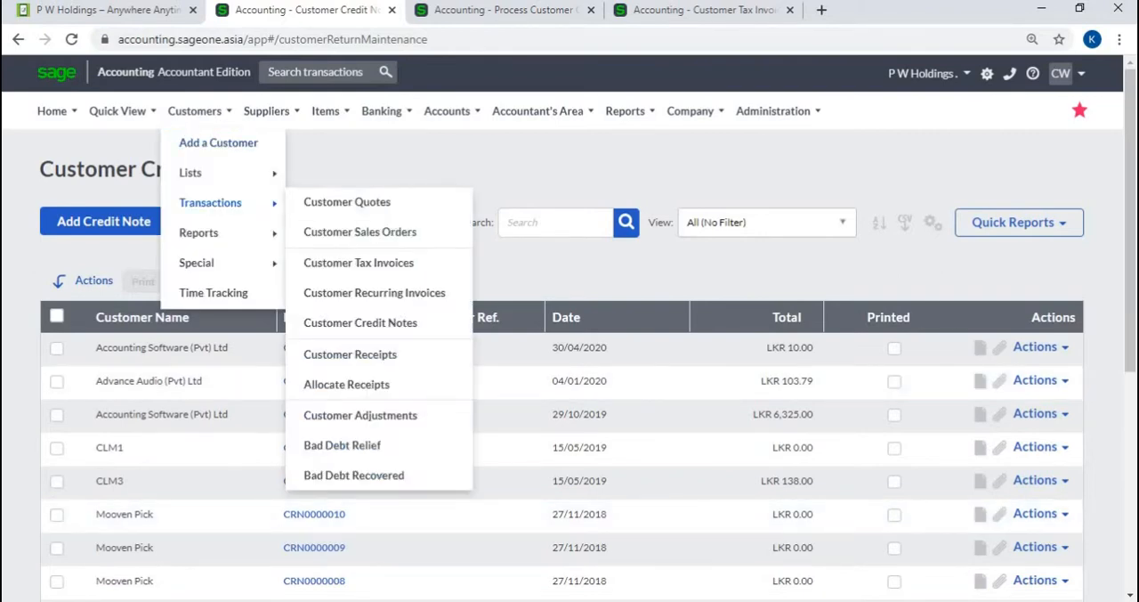
{"action": "mouse_move", "coordinate": [360, 322]}
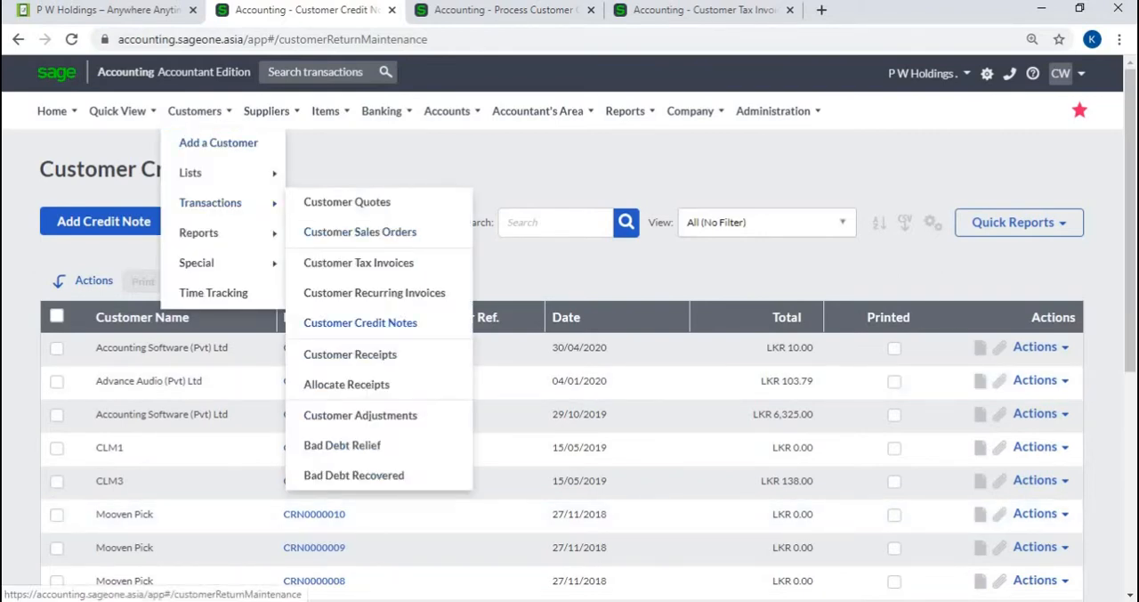
{"action": "left_click", "coordinate": [360, 322]}
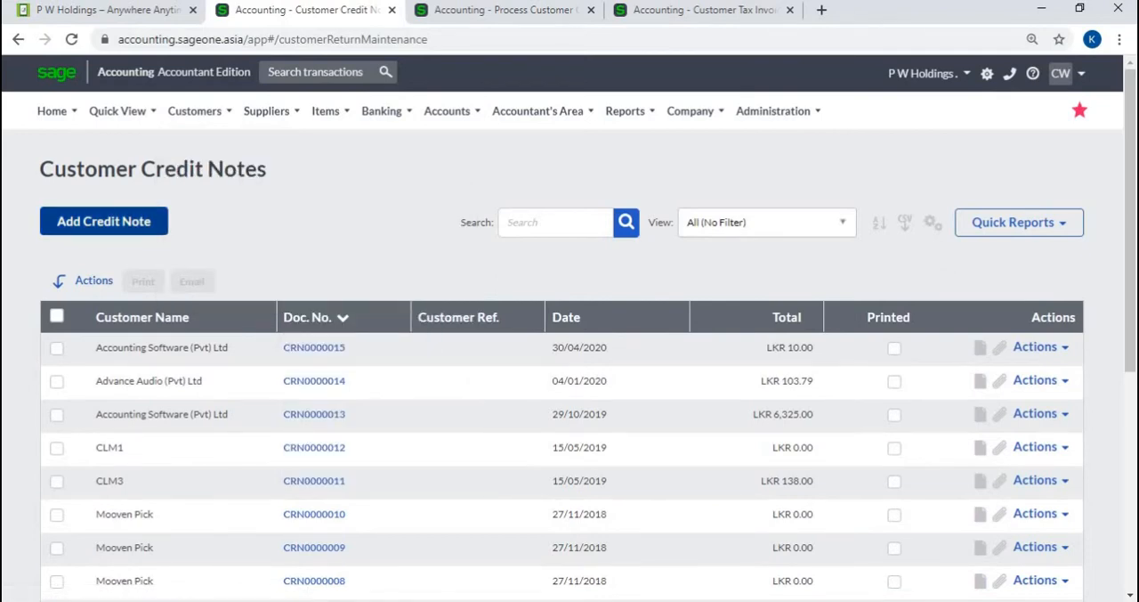
{"action": "left_click", "coordinate": [103, 220]}
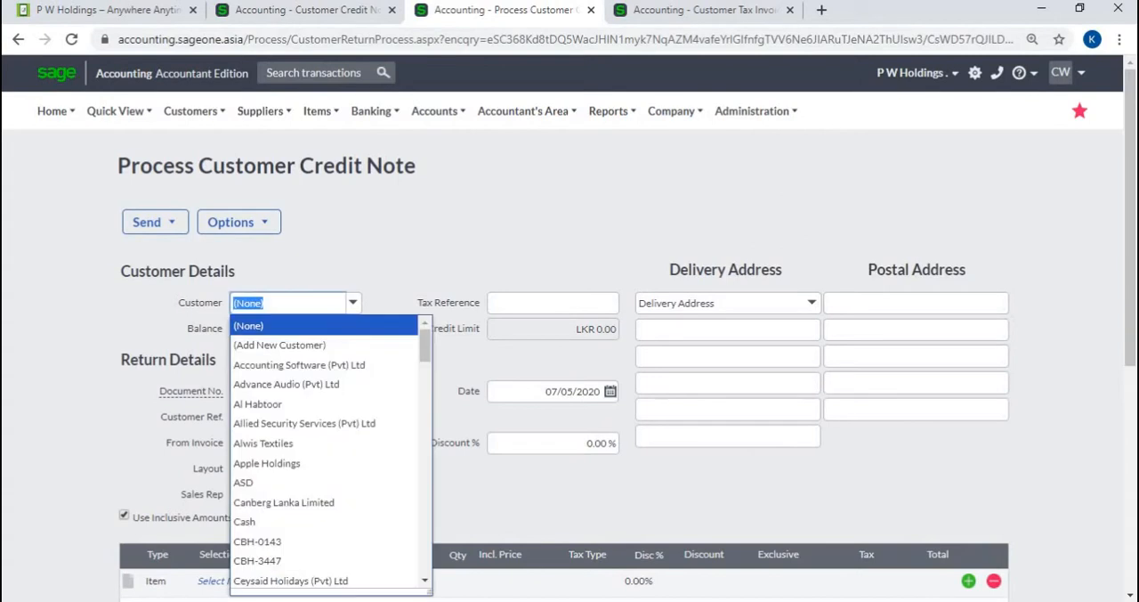
{"action": "left_click", "coordinate": [299, 365]}
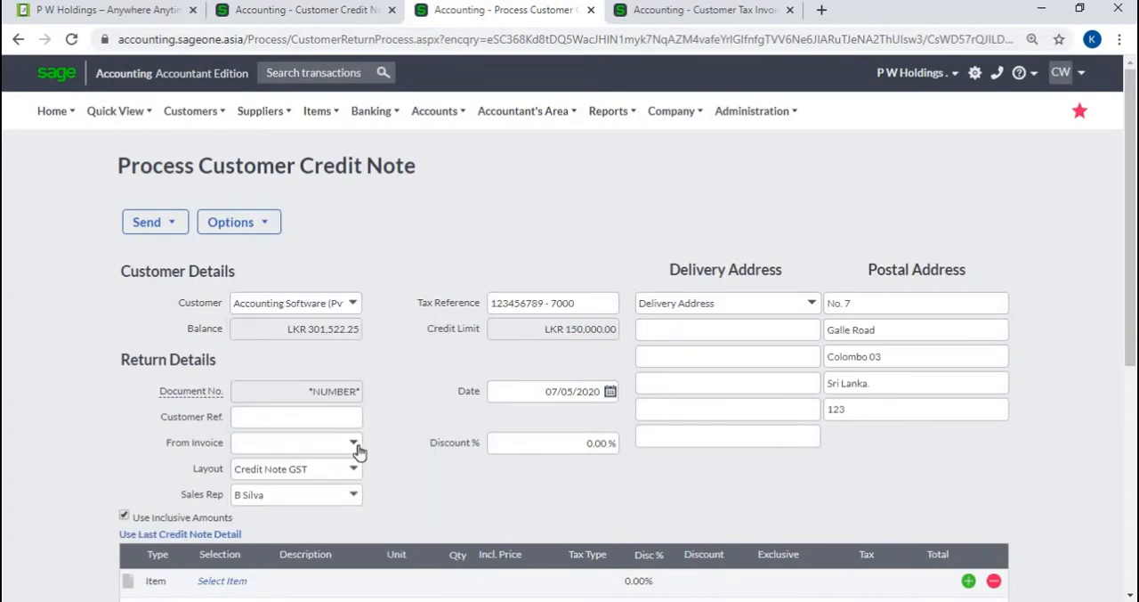
{"action": "left_click", "coordinate": [352, 443]}
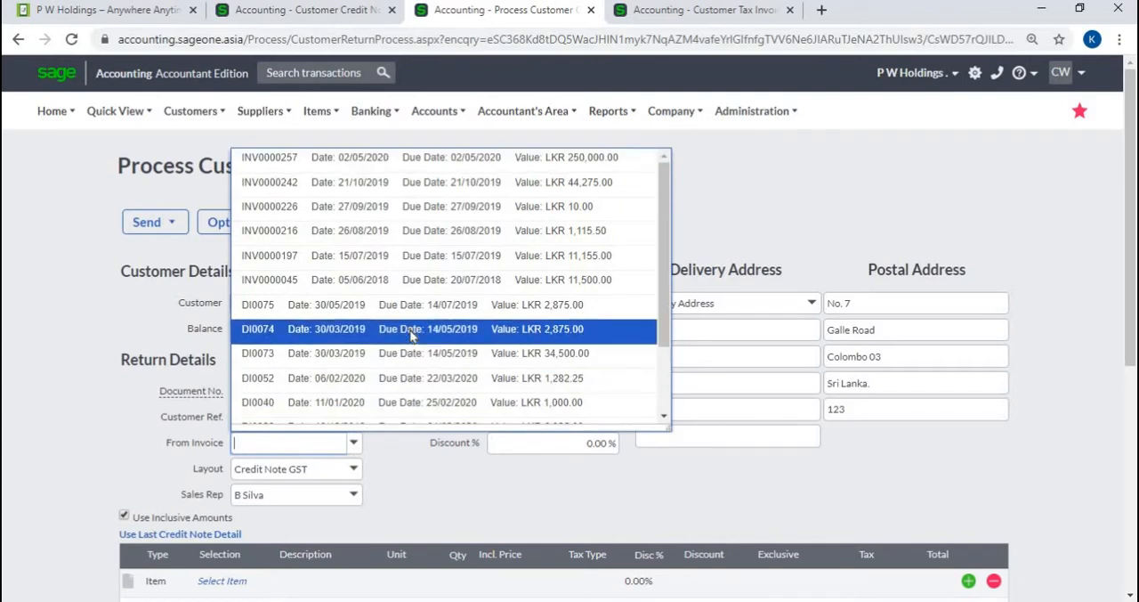
{"action": "left_click", "coordinate": [258, 329]}
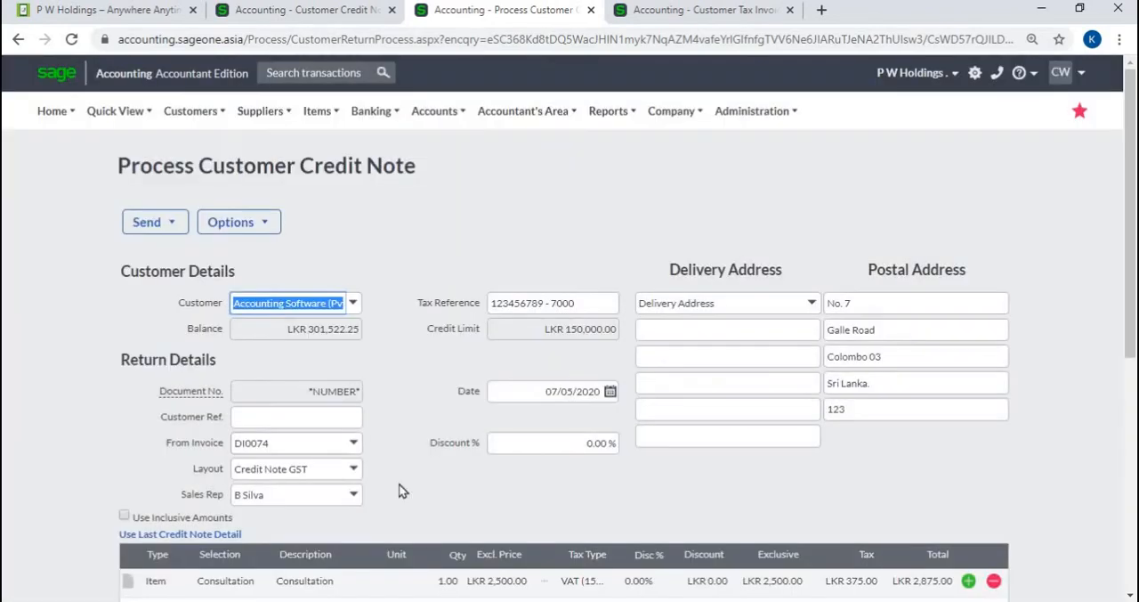
Scroll down the credit note to review the Consultation line item.
{"action": "scroll", "scroll_direction": "down", "scroll_amount": 3}
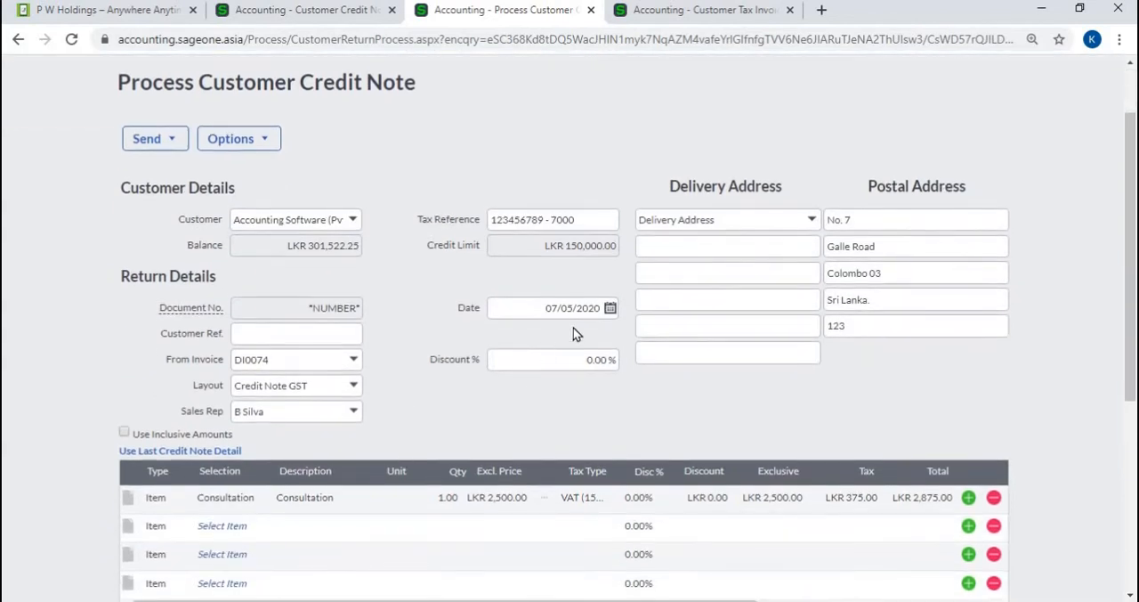
{"action": "mouse_move", "coordinate": [482, 392]}
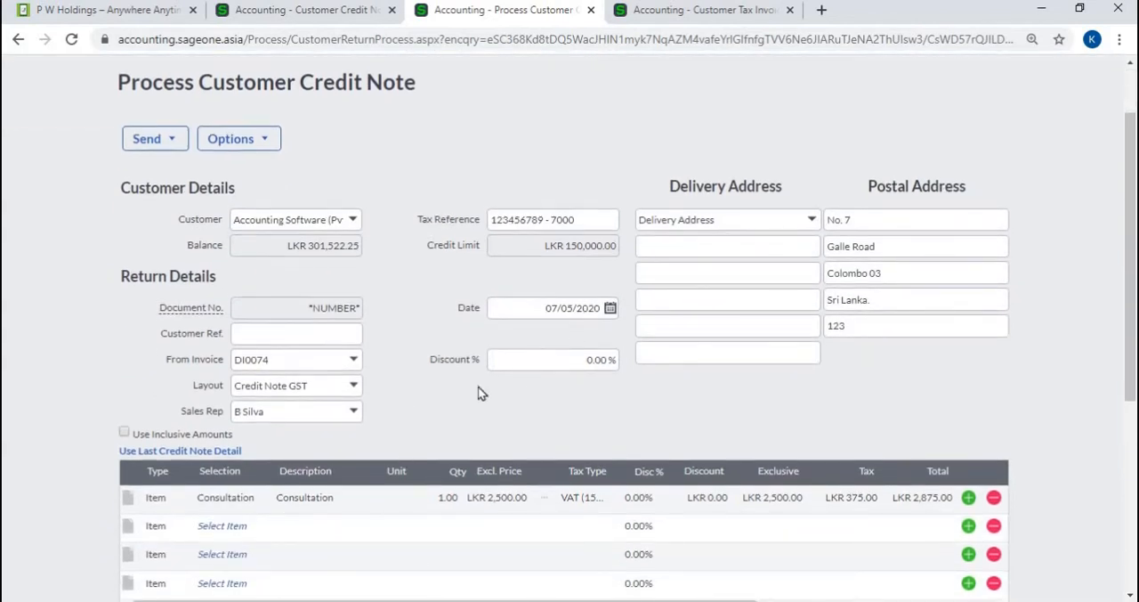
{"action": "mouse_move", "coordinate": [445, 511]}
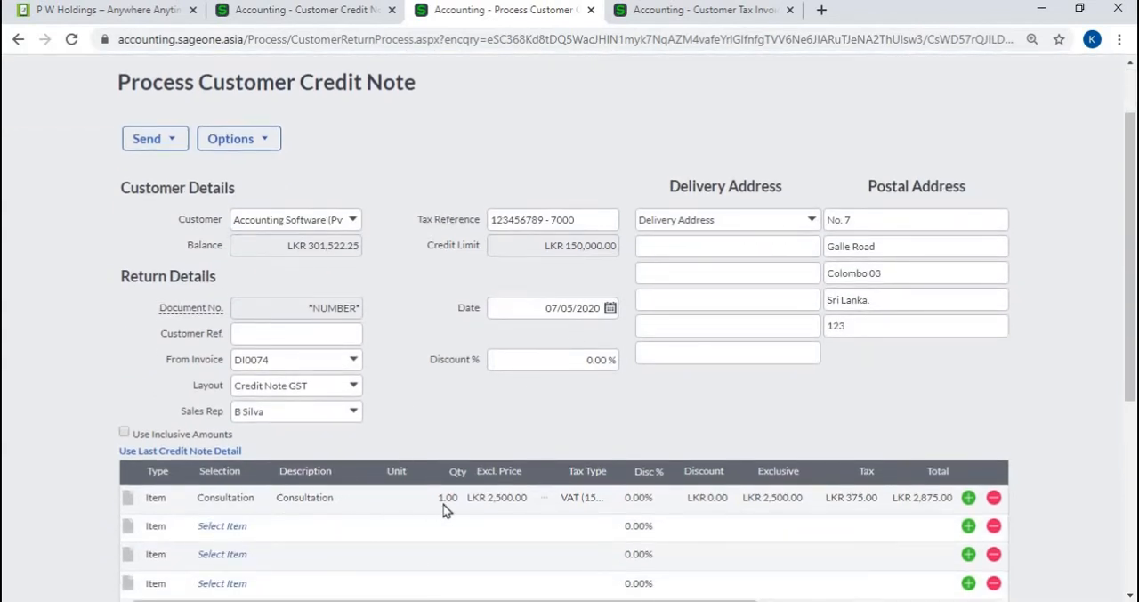
{"action": "scroll", "scroll_direction": "down", "scroll_amount": 3}
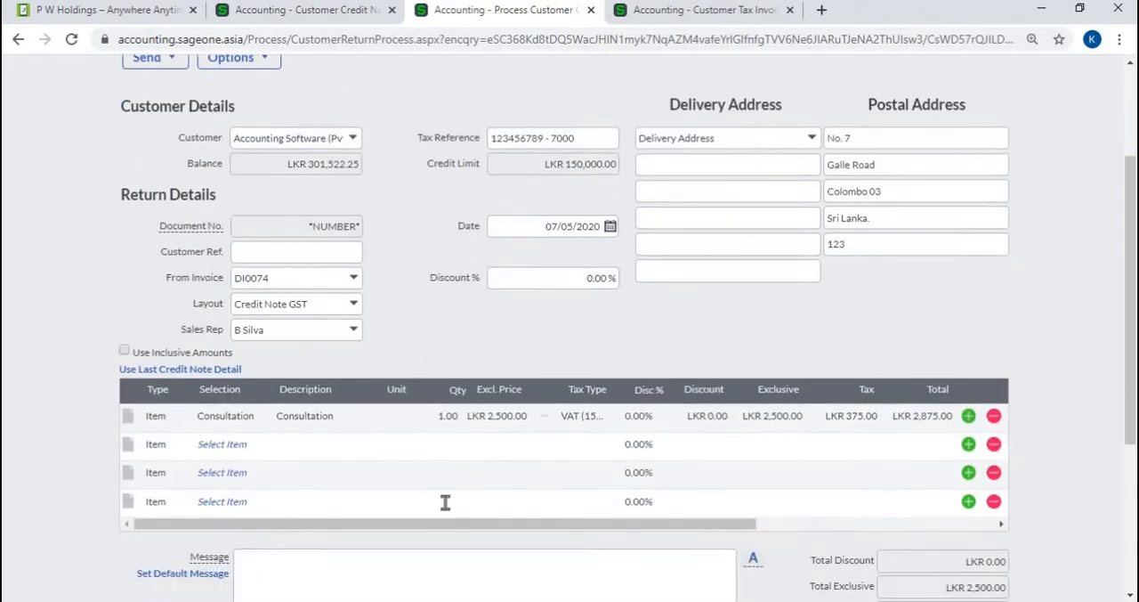
{"action": "scroll", "scroll_direction": "down", "scroll_amount": 3}
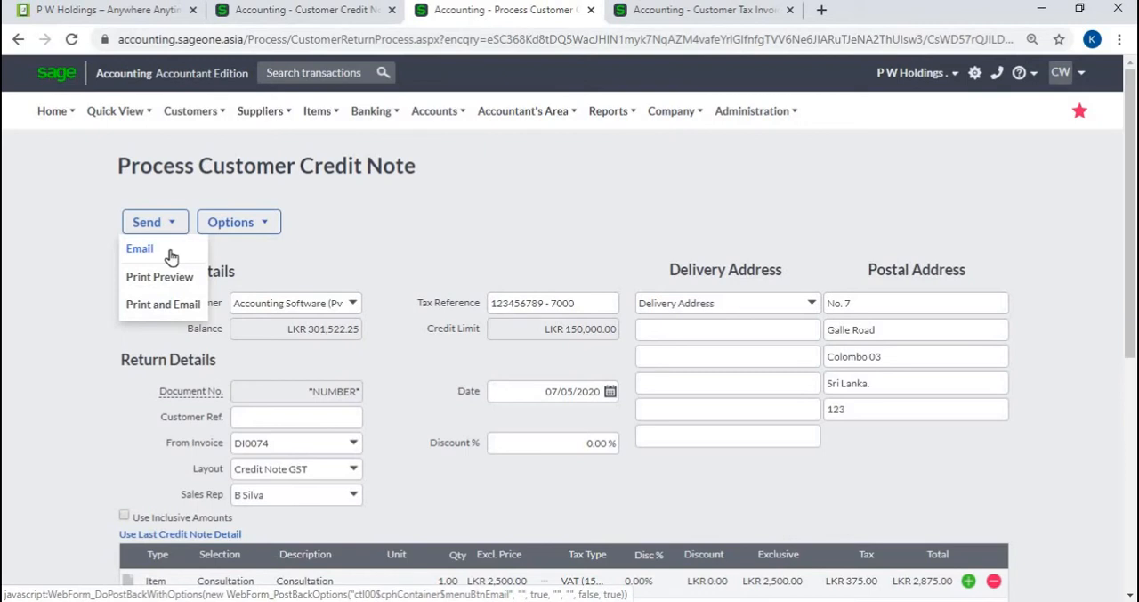
{"action": "left_click", "coordinate": [238, 222]}
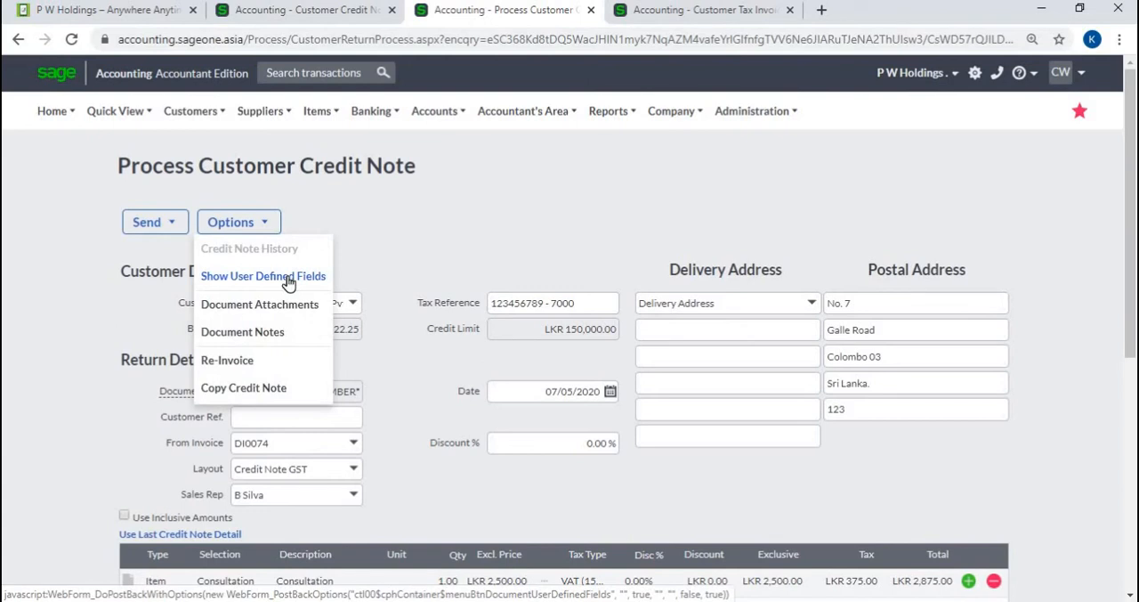
{"action": "left_click", "coordinate": [263, 276]}
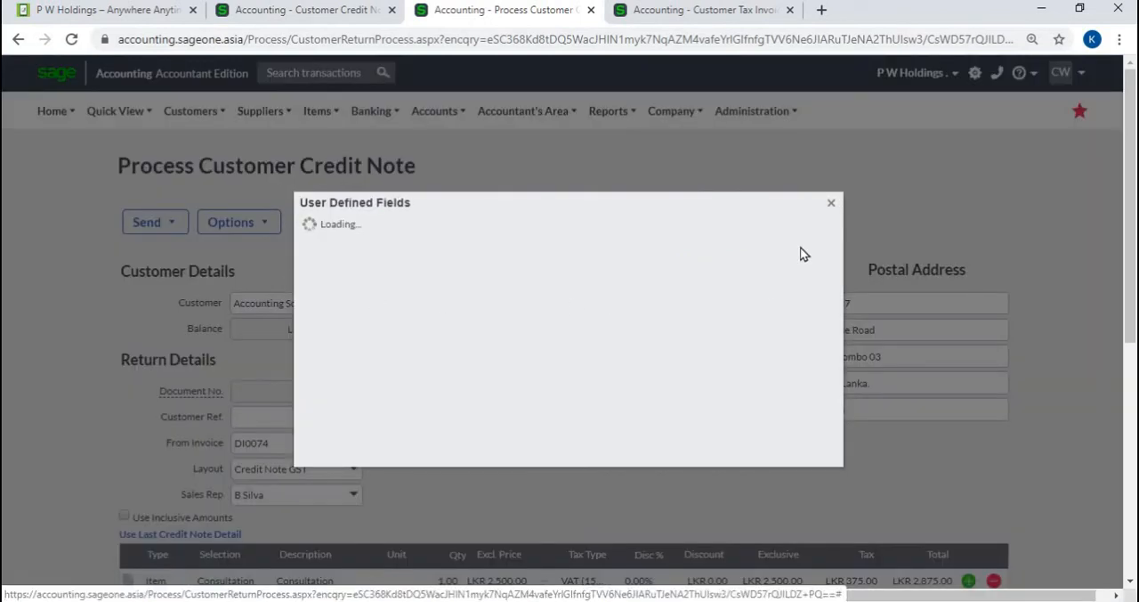
{"action": "mouse_move", "coordinate": [814, 239]}
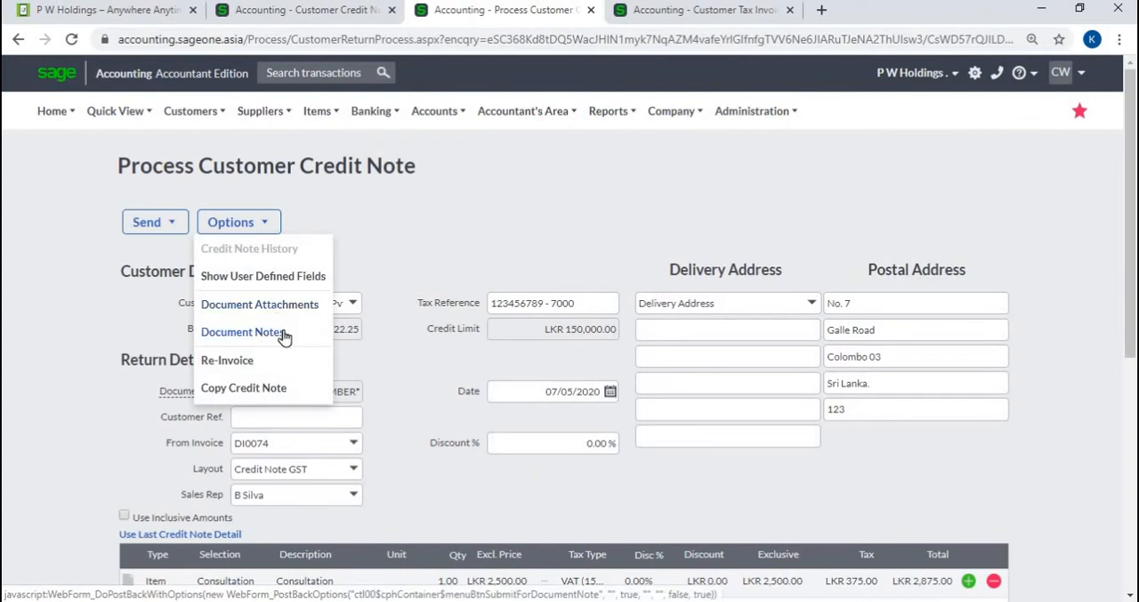
{"action": "mouse_move", "coordinate": [277, 363]}
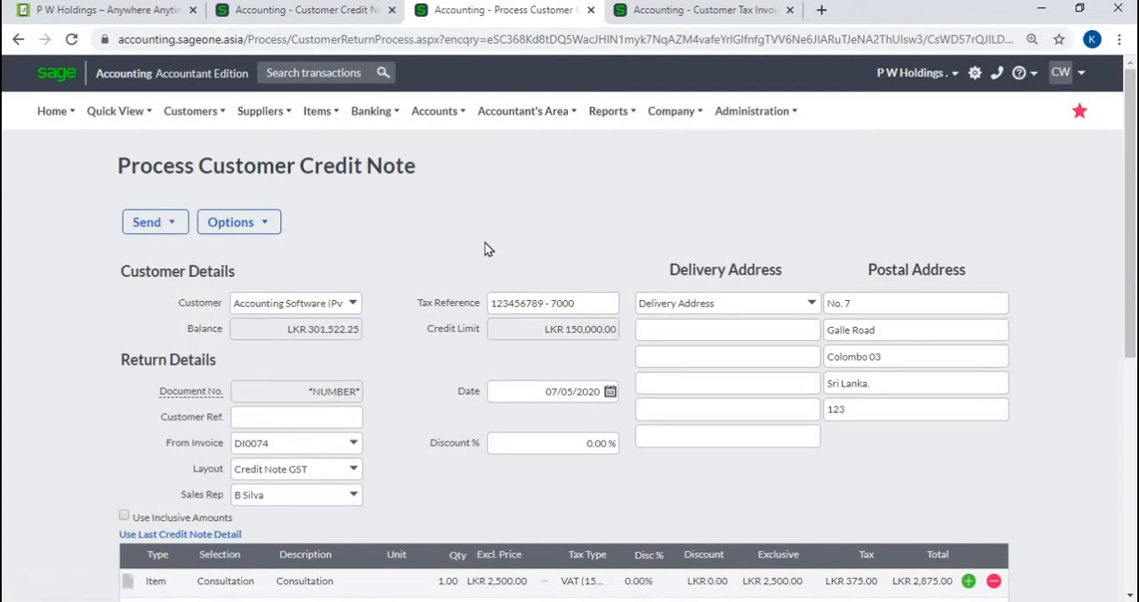
{"action": "mouse_move", "coordinate": [503, 234]}
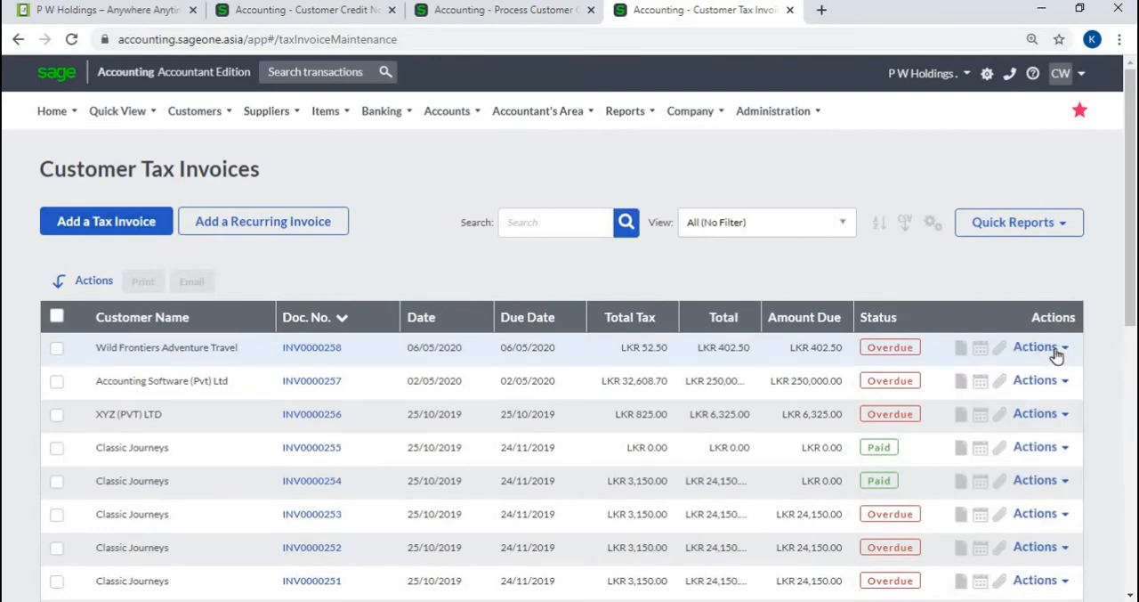
Open the Actions dropdown on invoice INV0000258's row in Customer Tax Invoices.
{"action": "left_click", "coordinate": [1031, 346]}
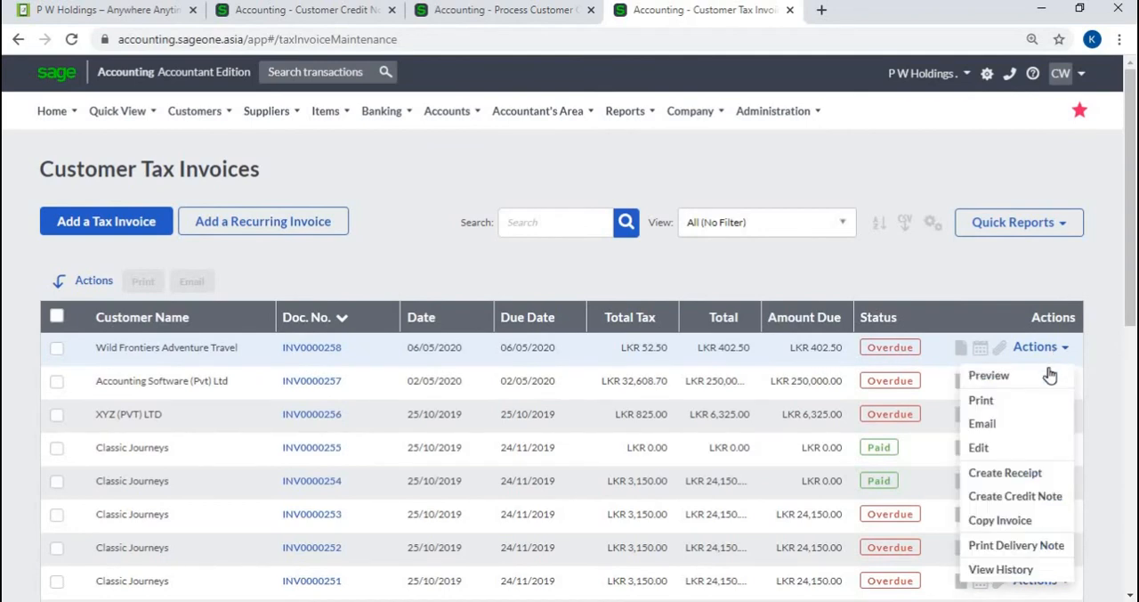